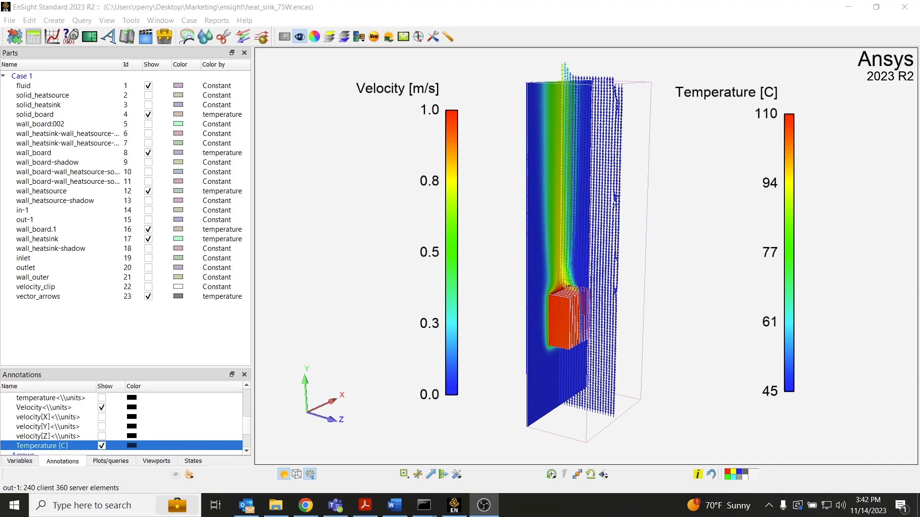
- Bring up the Command window via File > Command and scroll its recorded History list
click(10, 21)
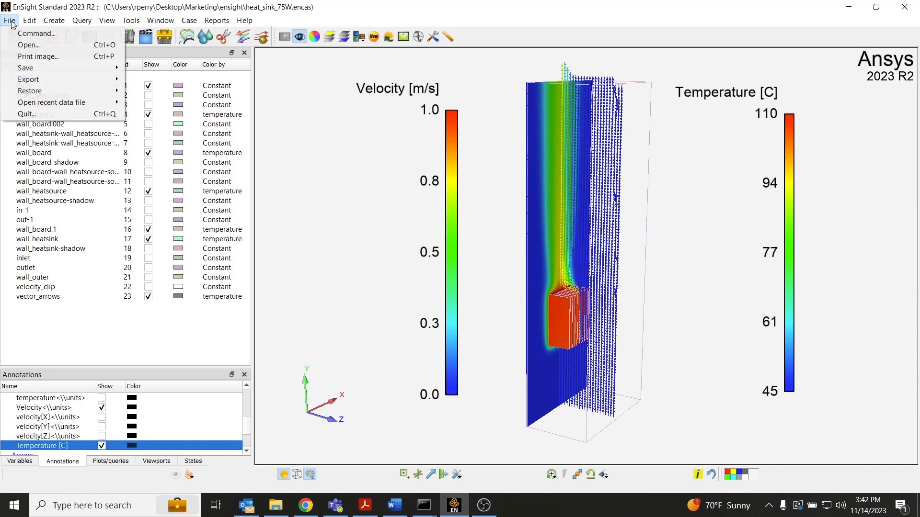
mouse_move(37, 33)
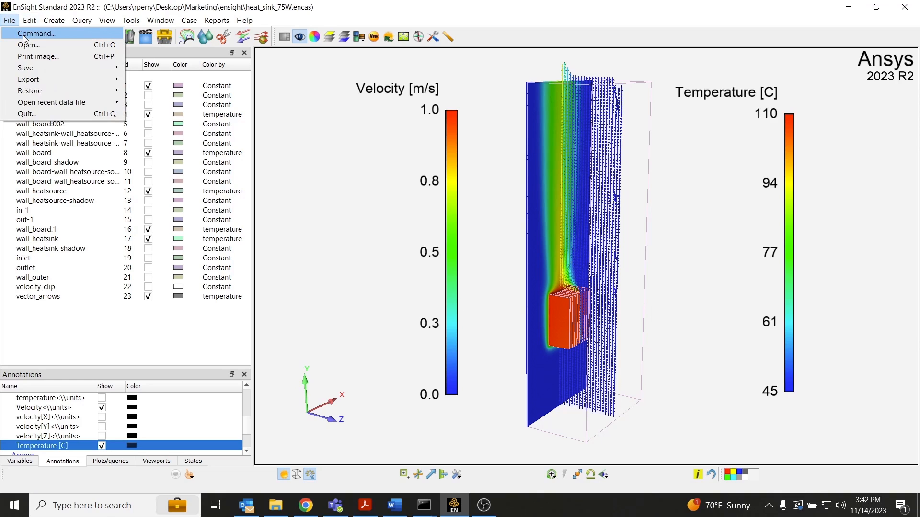
click(37, 34)
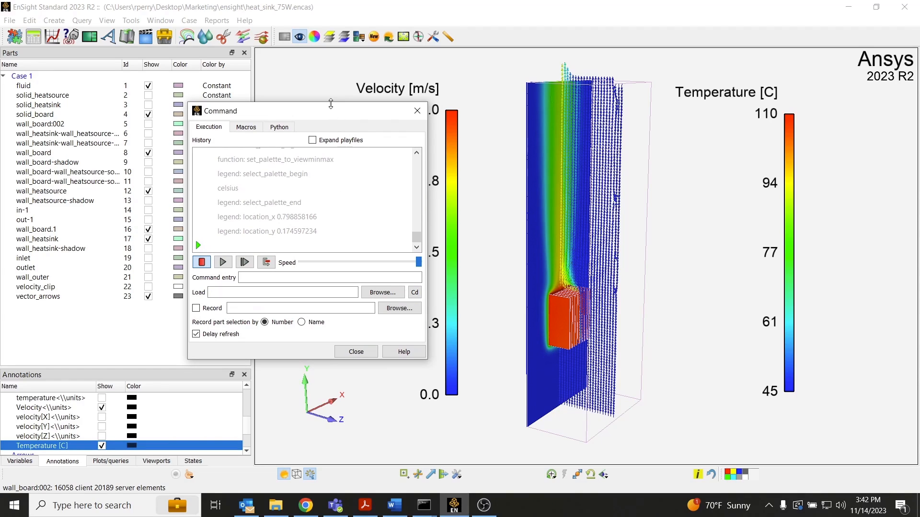
drag(265, 111, 211, 105)
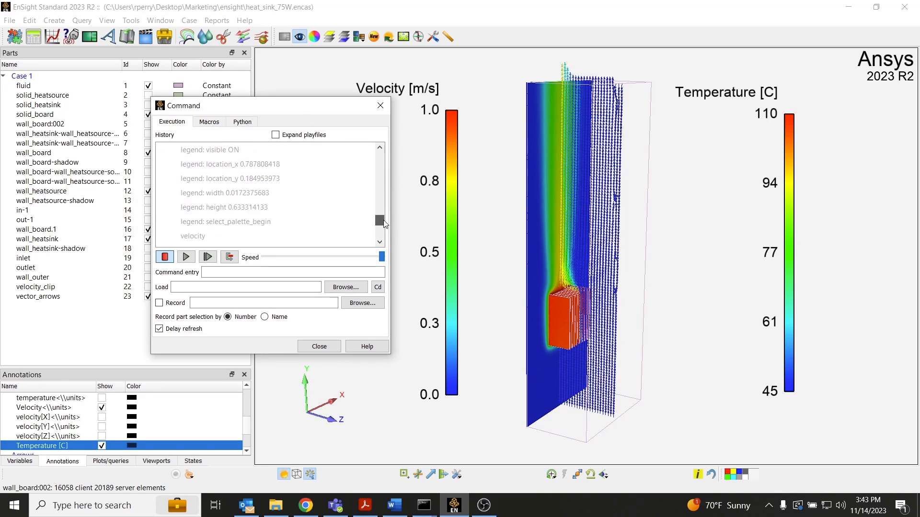
scroll(down, 3)
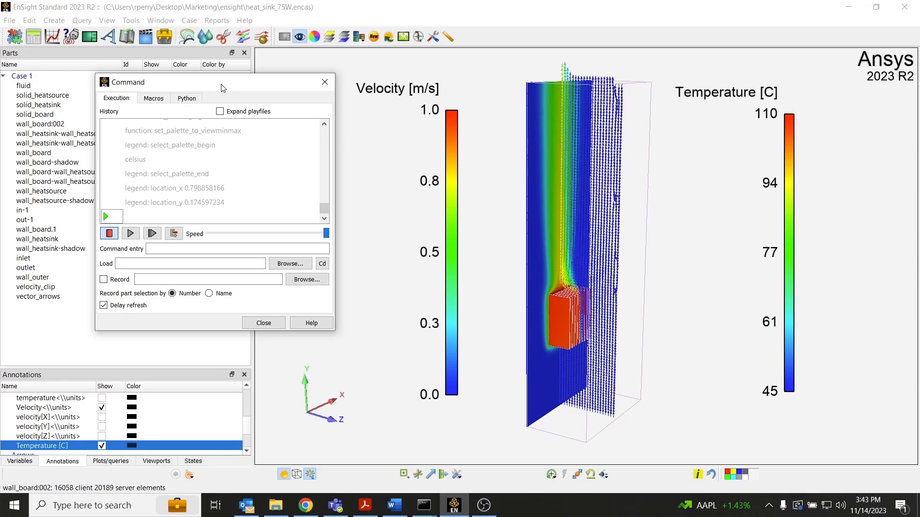
drag(221, 81, 201, 75)
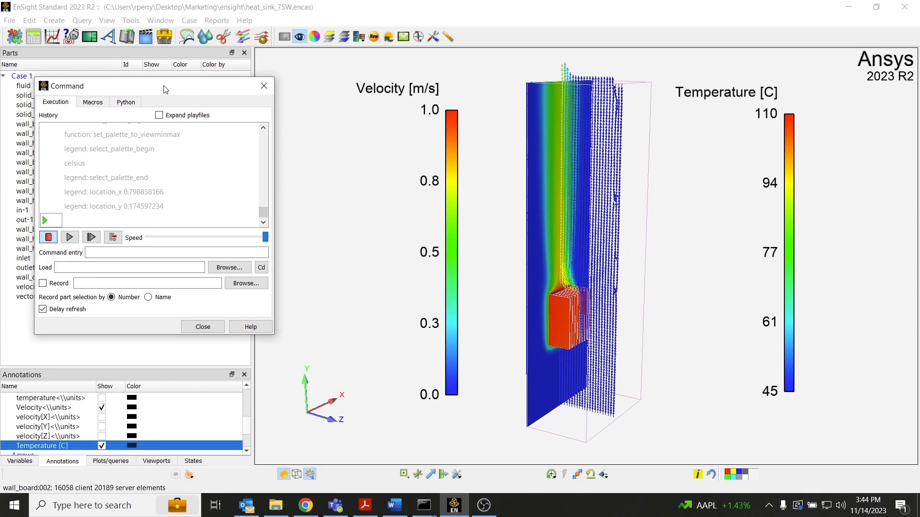
mouse_move(391, 231)
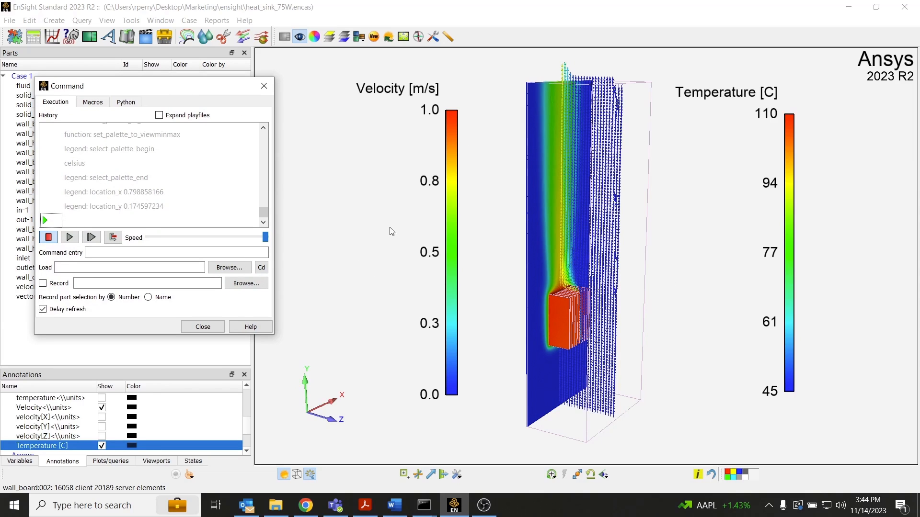
mouse_move(370, 218)
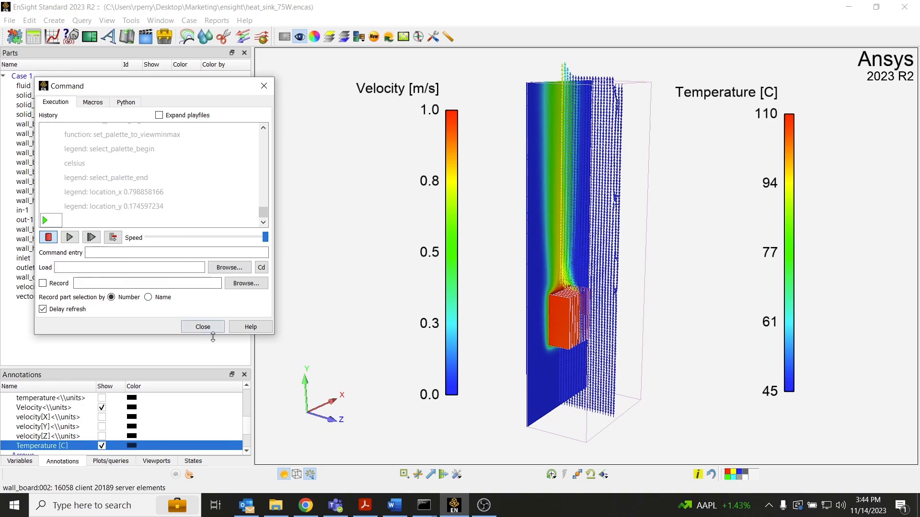
- Close the Command window and start an image export with Prefix select for the save location
click(202, 327)
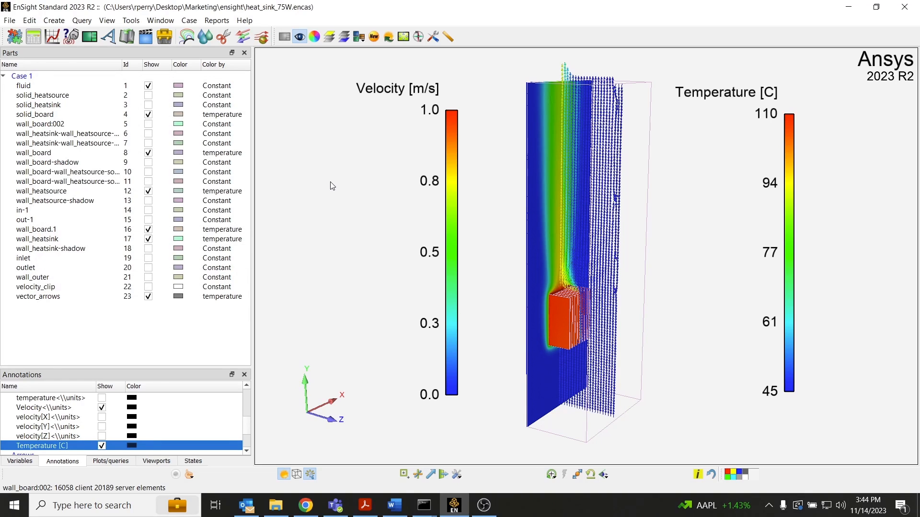
mouse_move(841, 155)
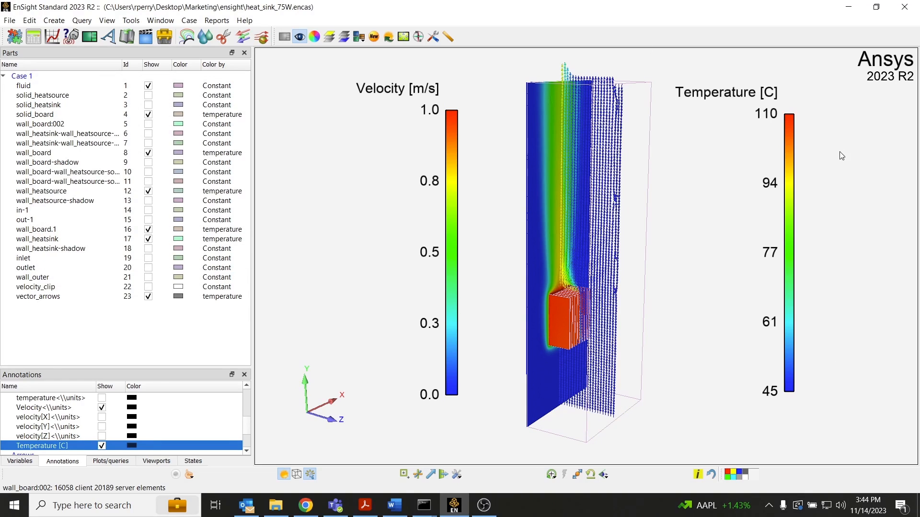
mouse_move(326, 334)
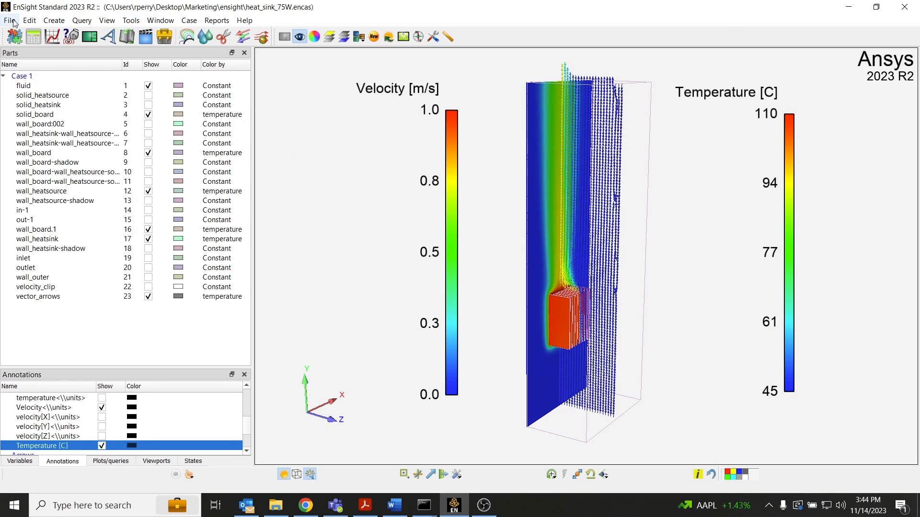
click(9, 20)
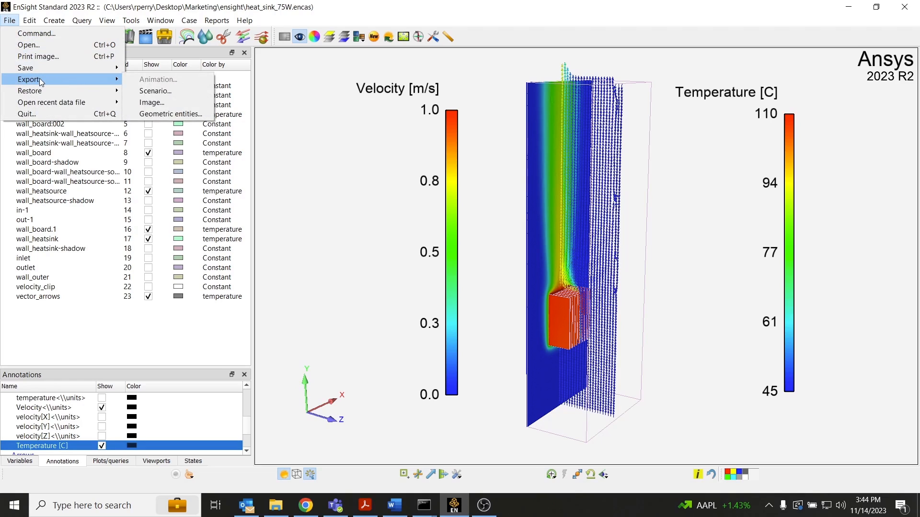
click(151, 102)
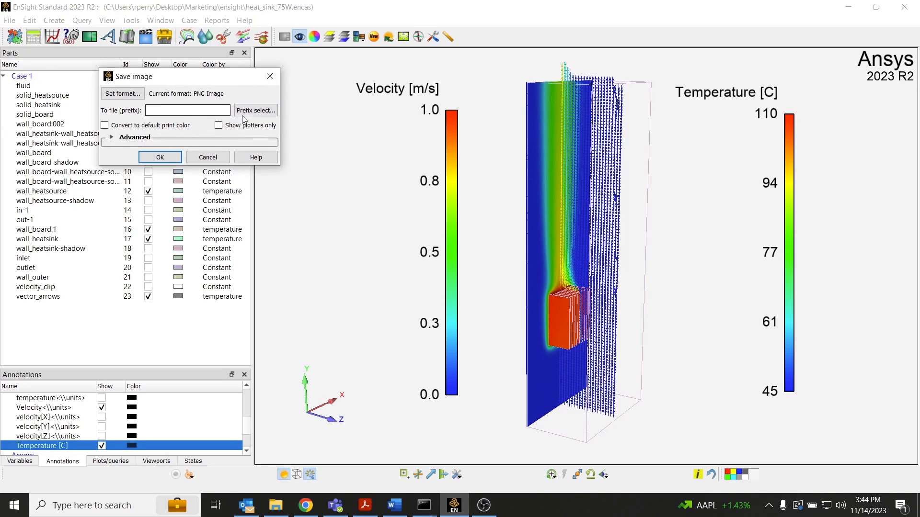
click(255, 111)
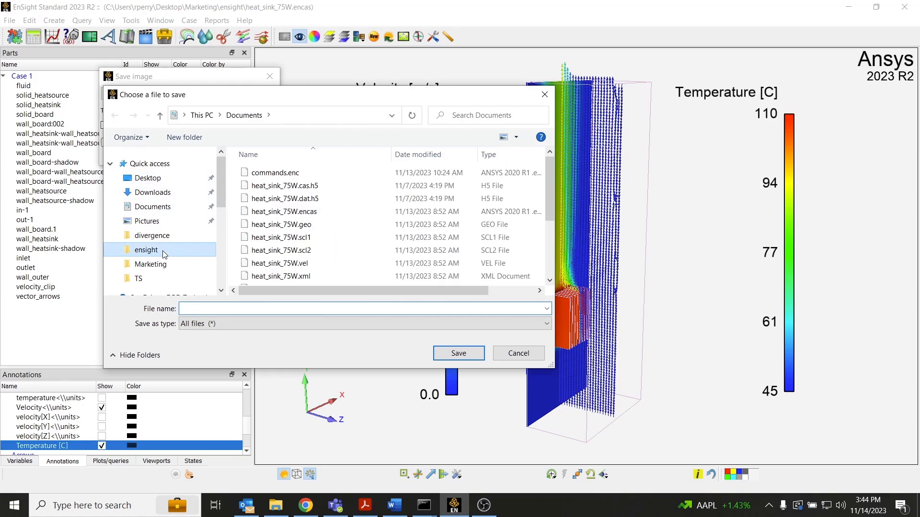
- Save the scene image as scene_75W in the ensight folder
double_click(146, 249)
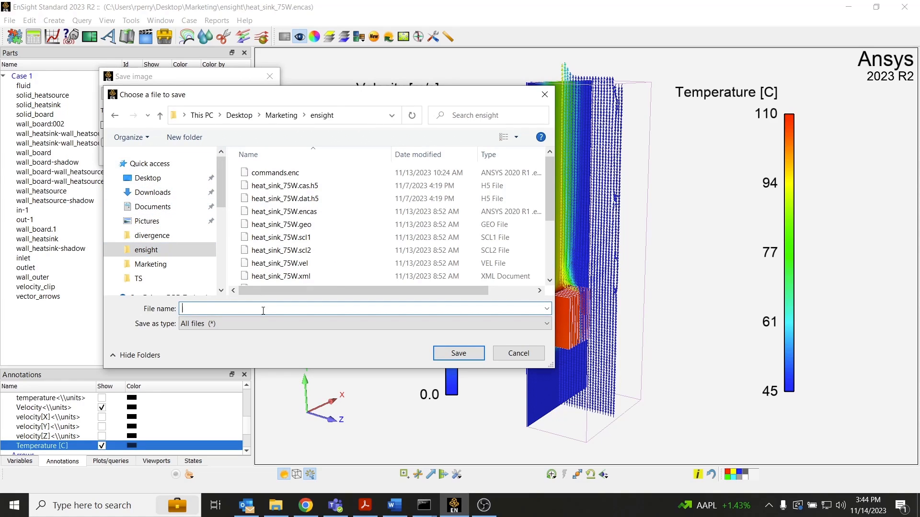
text(scene_)
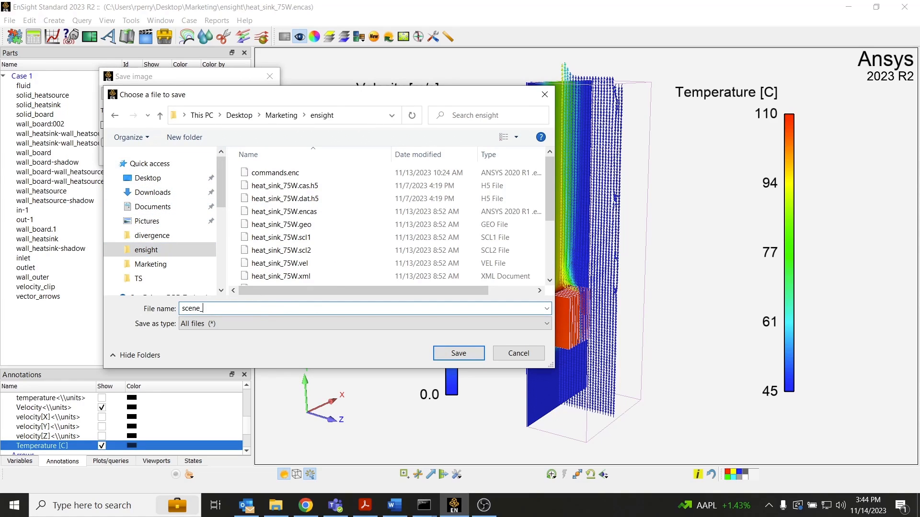
text(75W)
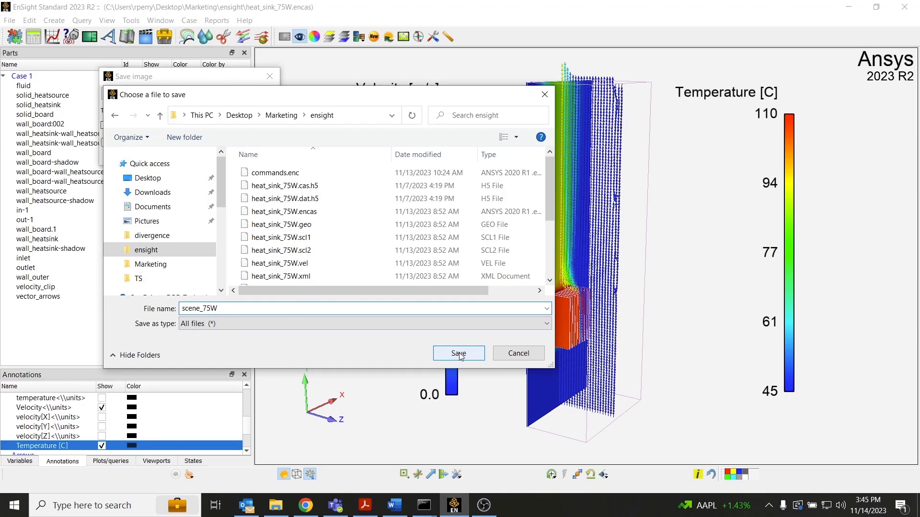
click(458, 354)
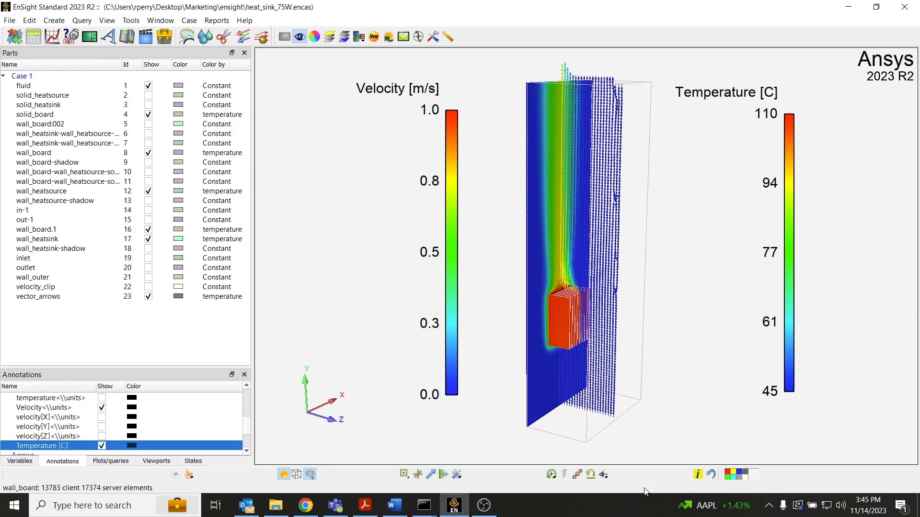
- Hide the vector_arrows part and the Velocity legend, leaving only the temperature field
click(603, 474)
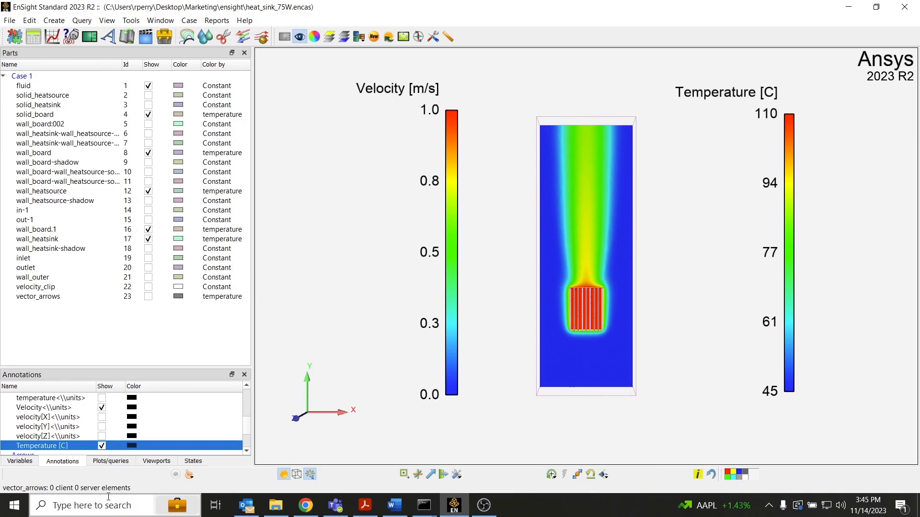
click(100, 408)
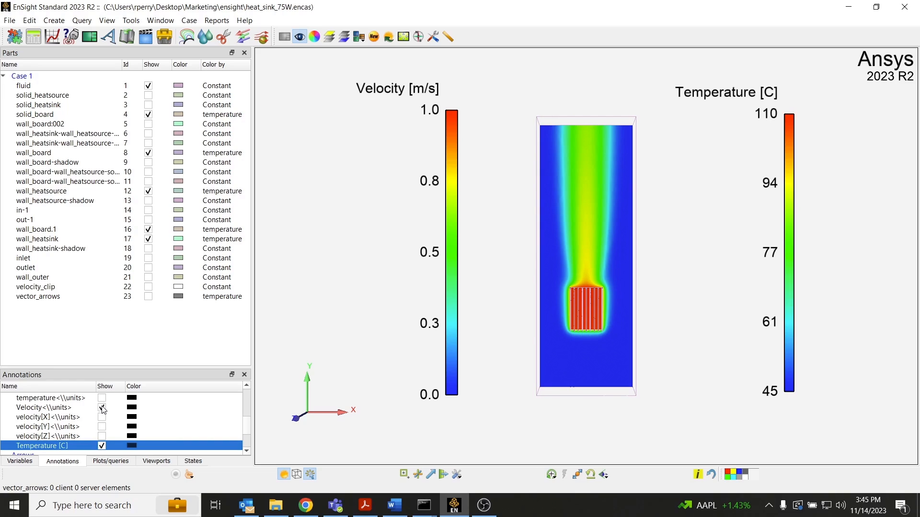
click(102, 408)
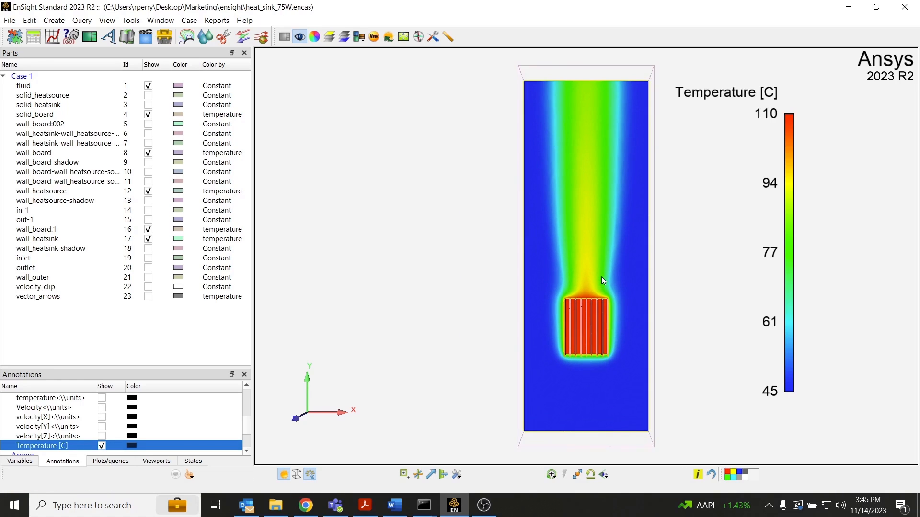
click(9, 20)
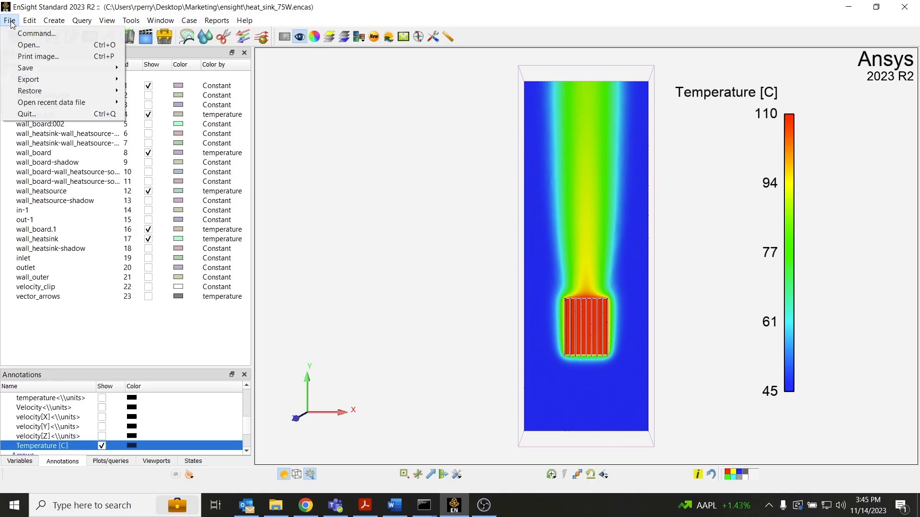
mouse_move(28, 79)
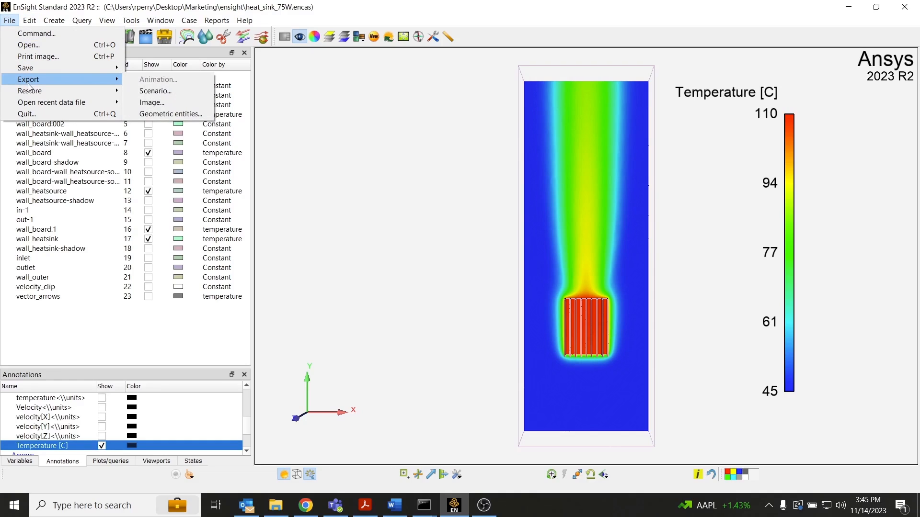
- Export the temperature view as temp_75W, then view scene_75W.png from the ensight folder
click(152, 103)
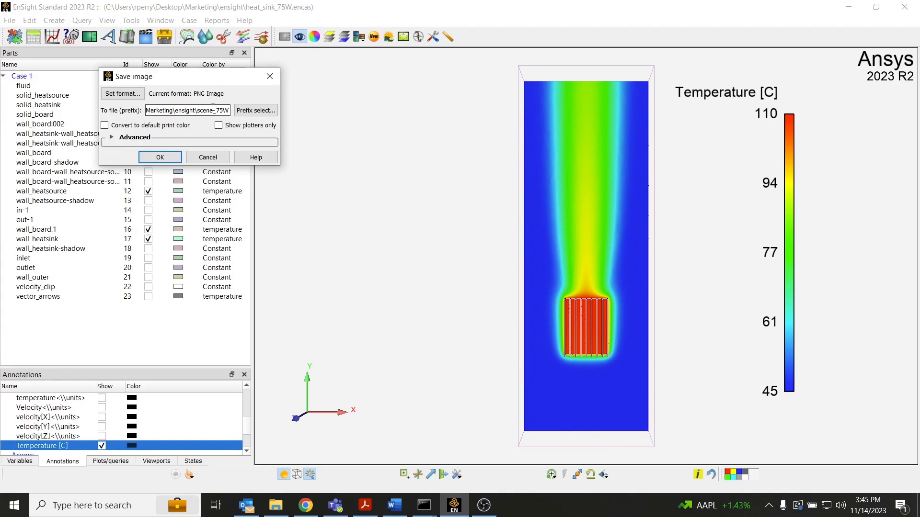
double_click(205, 111)
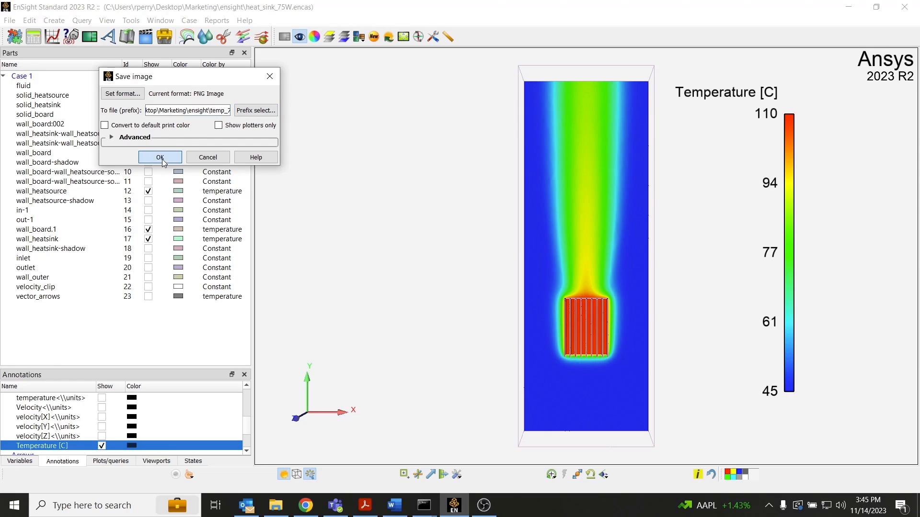
click(160, 158)
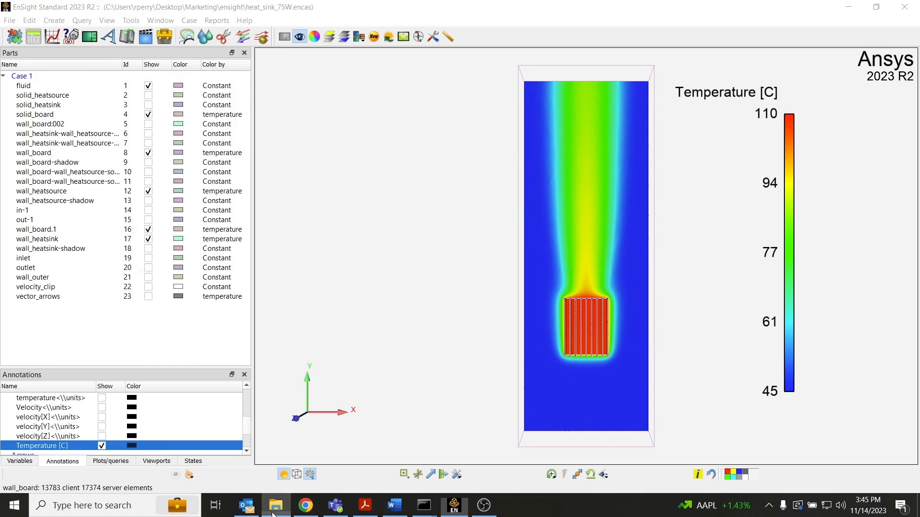
click(275, 505)
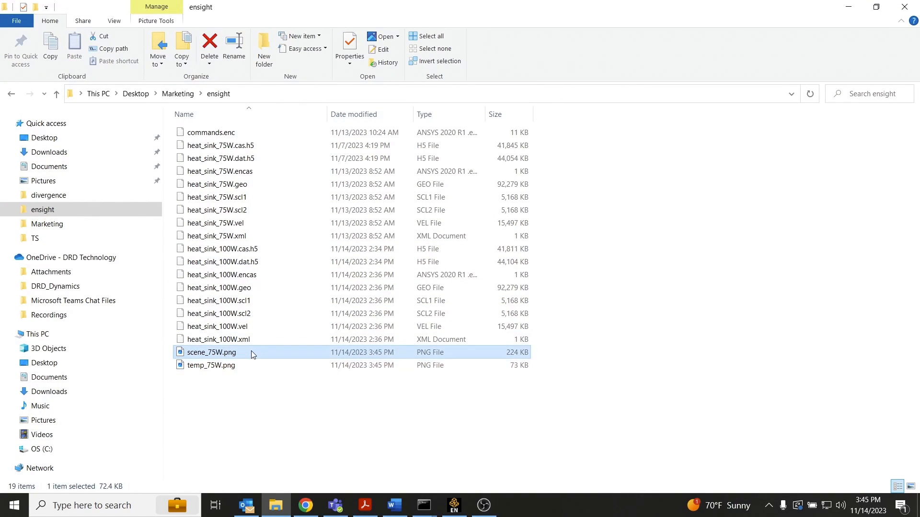
double_click(210, 351)
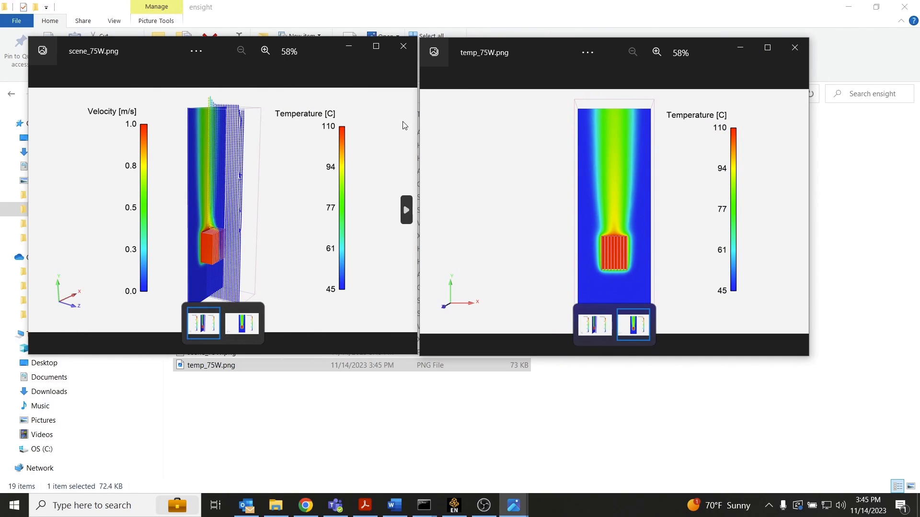
mouse_move(500, 139)
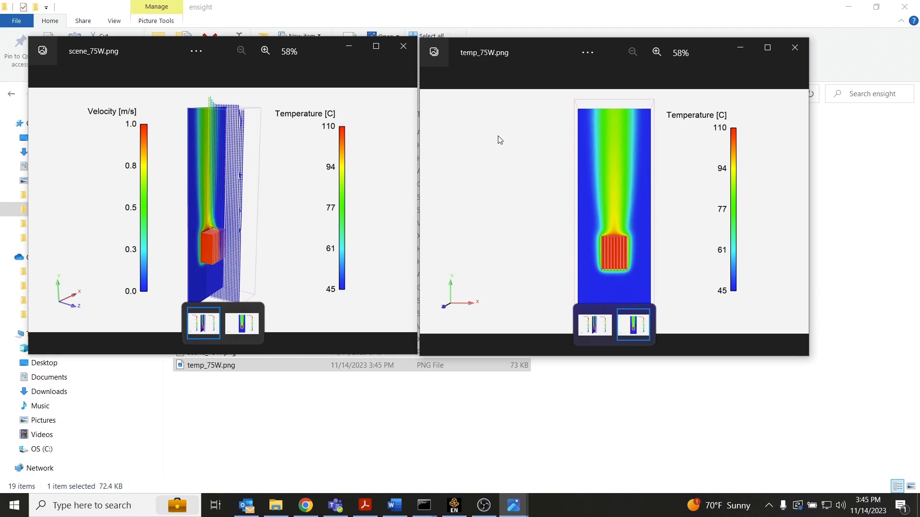
- Close the temp_75W and scene_75W Photos viewers
click(794, 47)
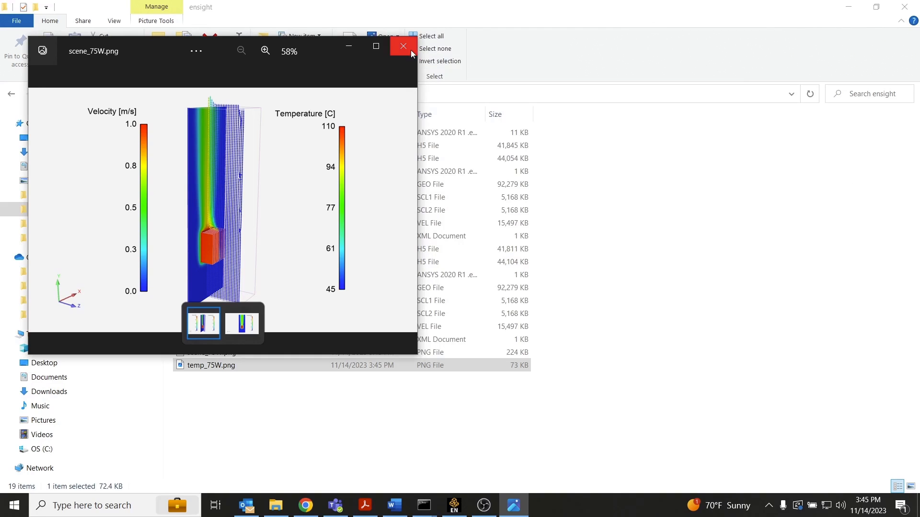
click(403, 46)
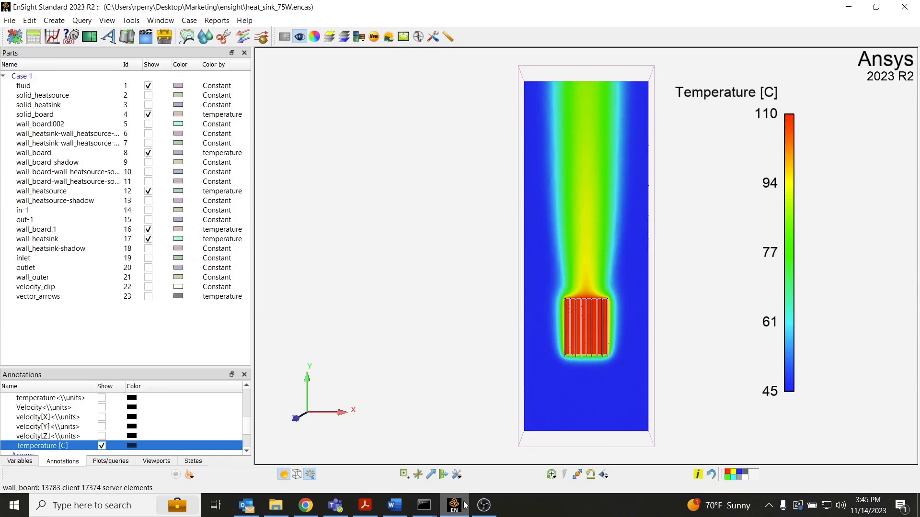
- Reopen the Command window, act on the history lines, and switch to the Python page
click(10, 21)
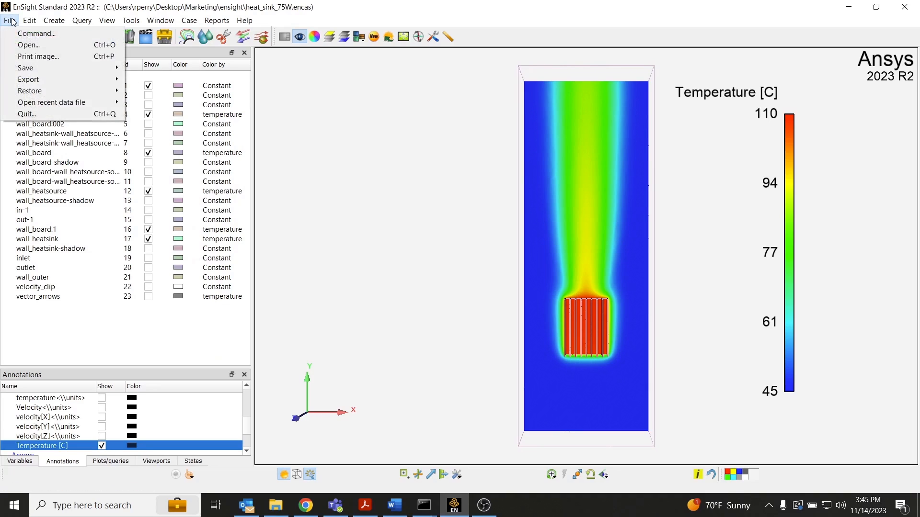
click(37, 33)
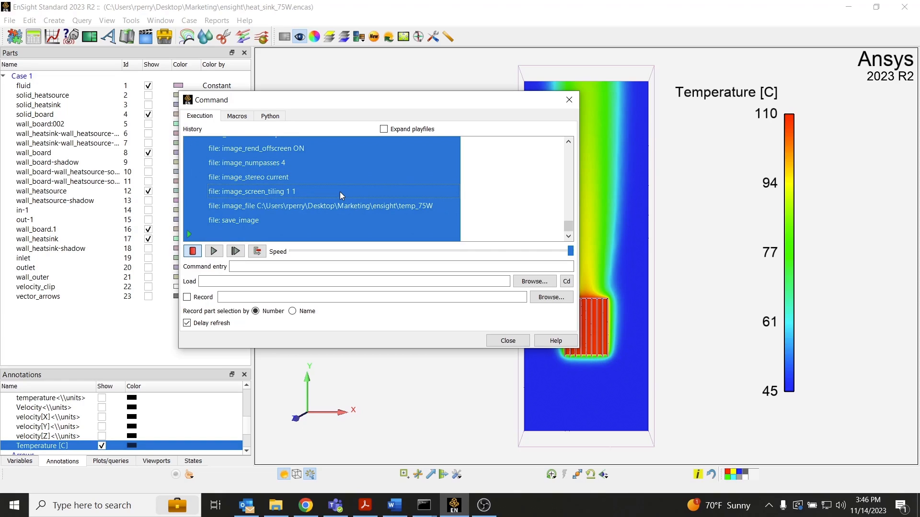
right_click(340, 195)
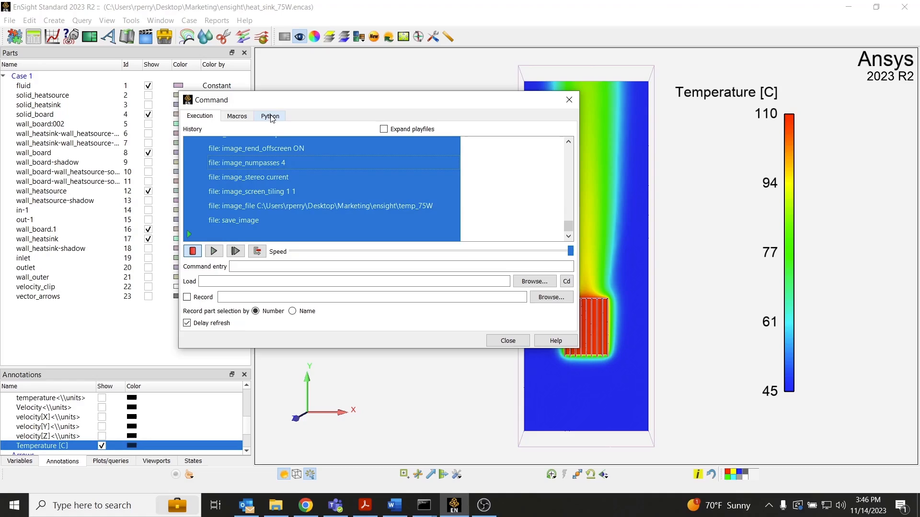
click(269, 116)
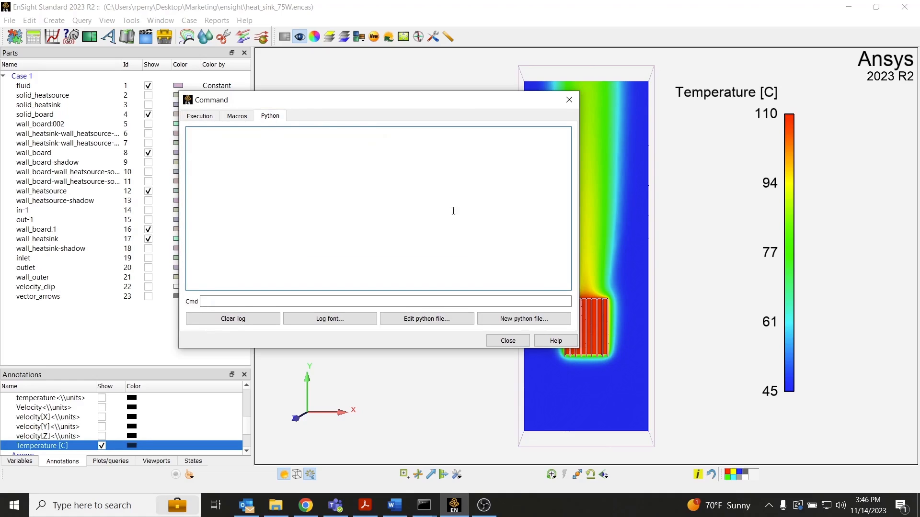
- Create a new Python script and paste the recorded session commands into it
click(523, 318)
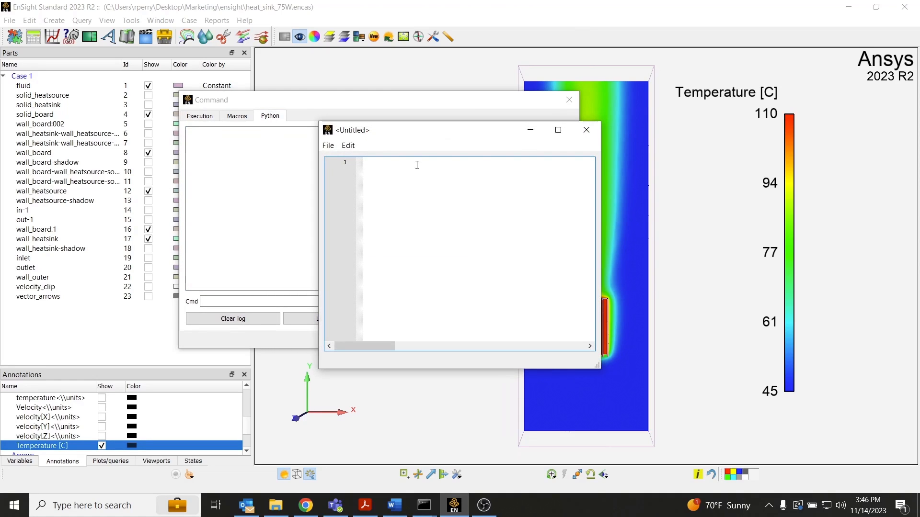
right_click(417, 165)
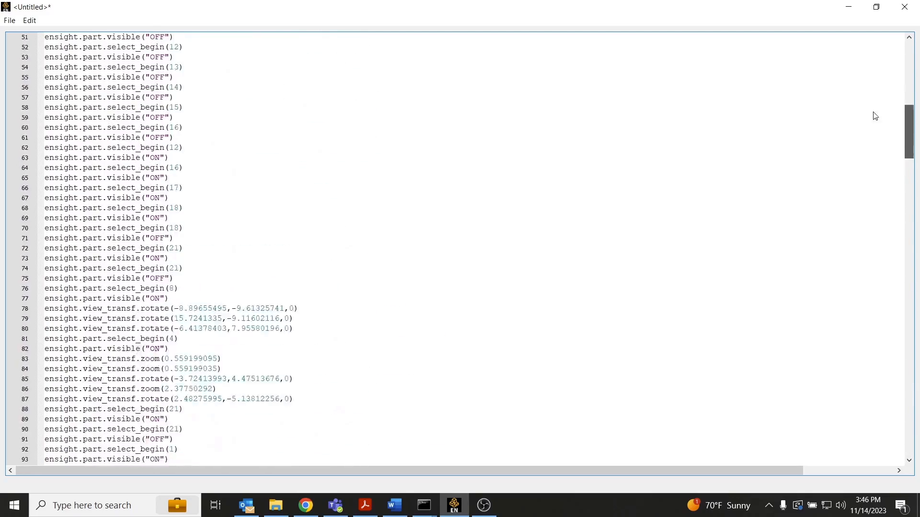
scroll(down, 3)
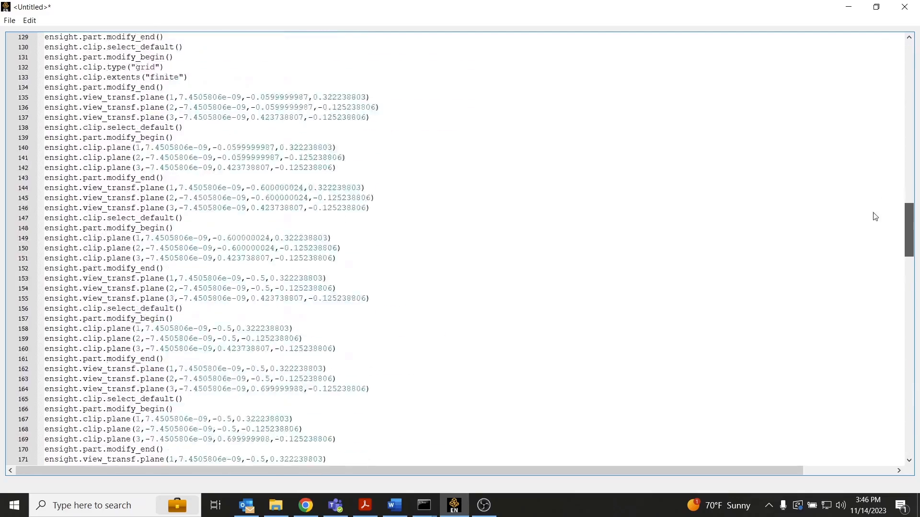
scroll(down, 3)
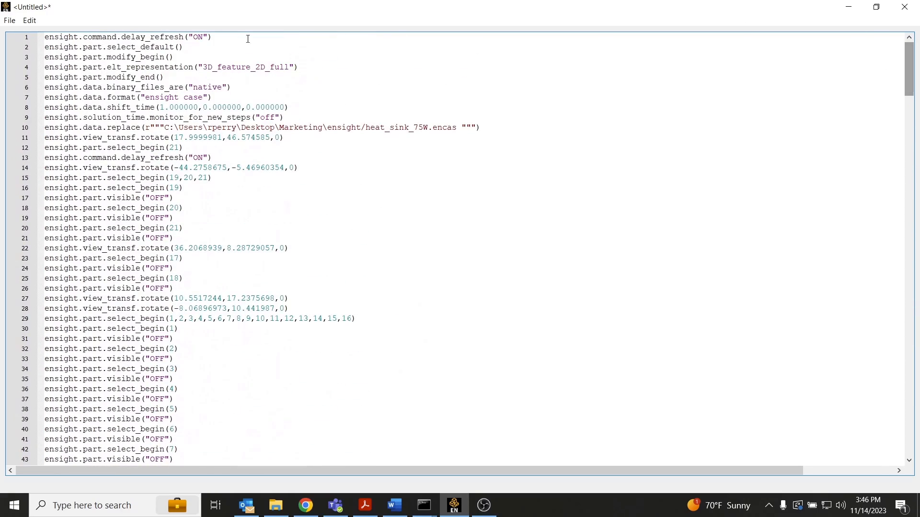
click(9, 21)
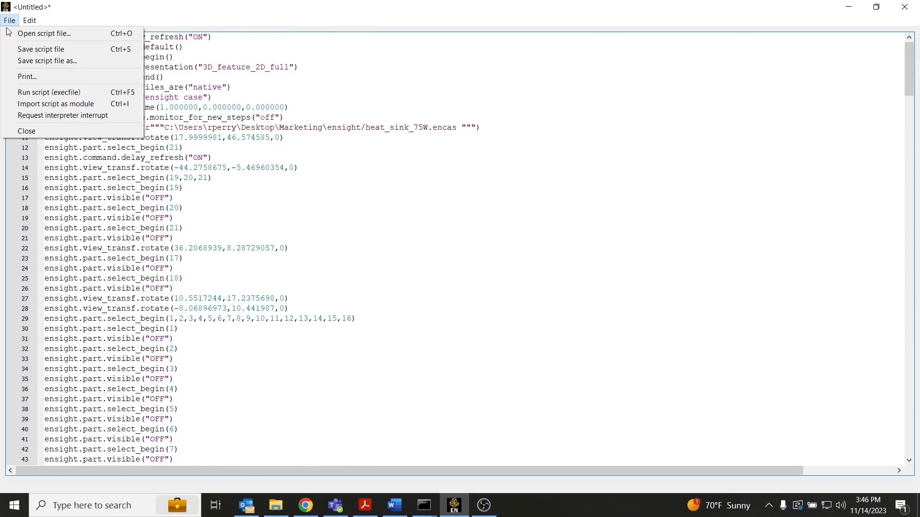
- Save the script as postprocessing_script.py in the ensight folder
click(48, 61)
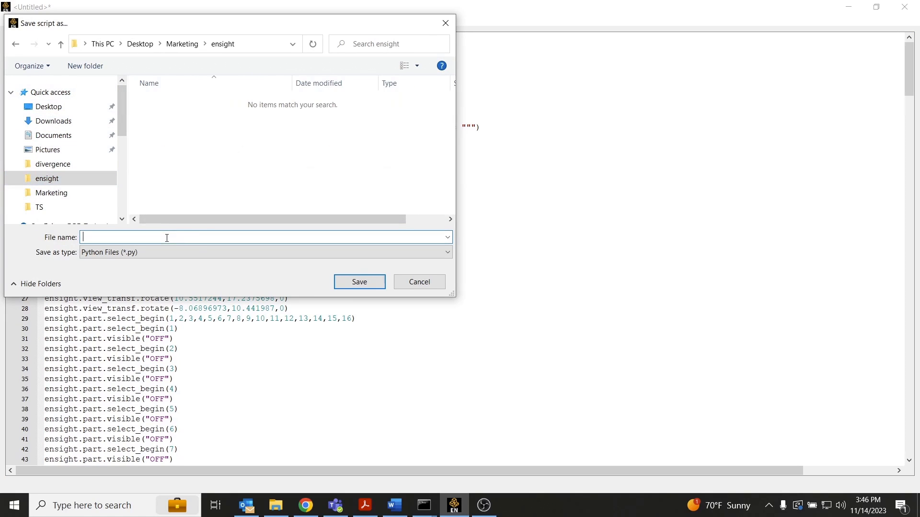
text(post)
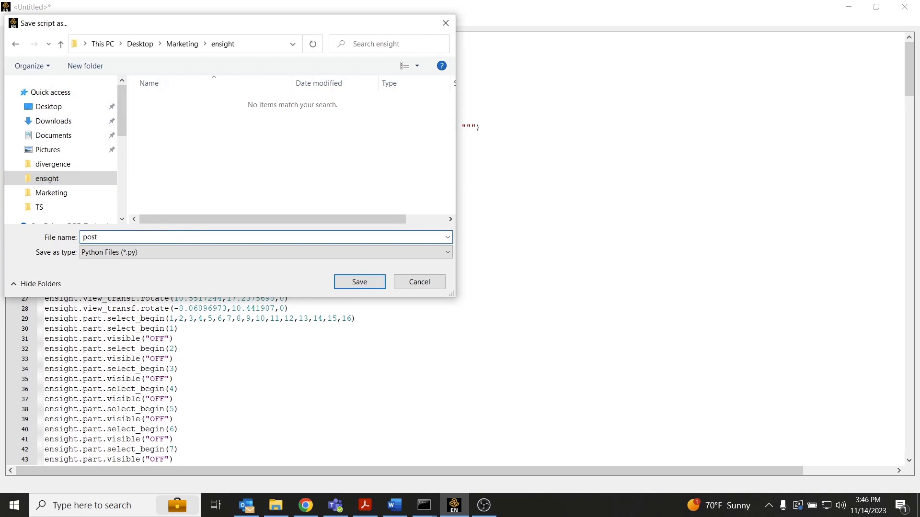
text(processing_)
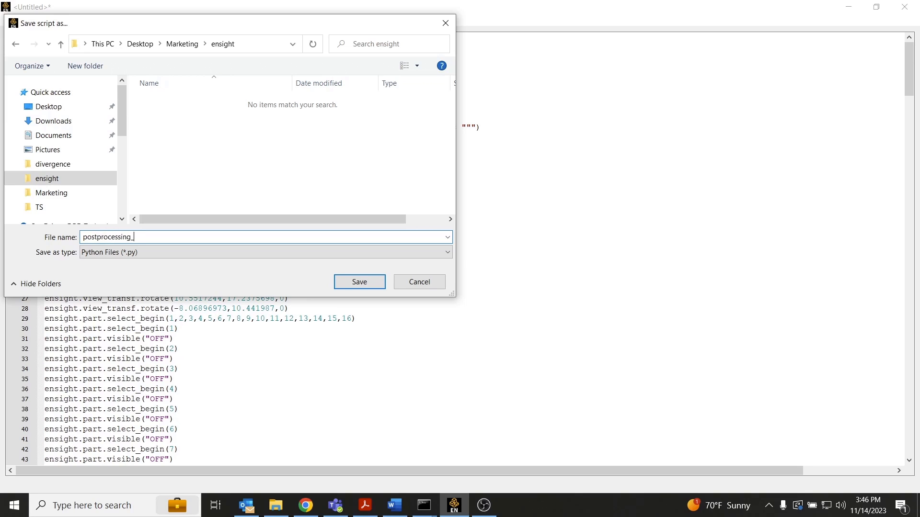
text(script)
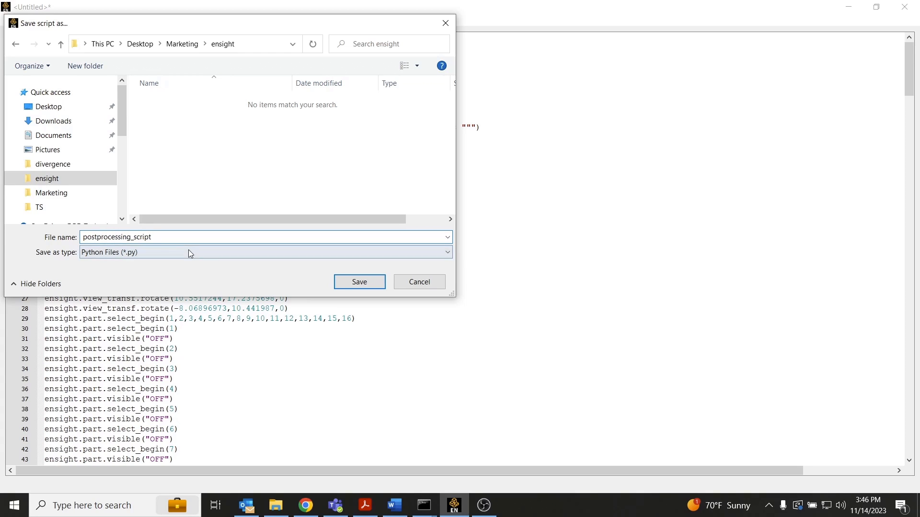
click(358, 282)
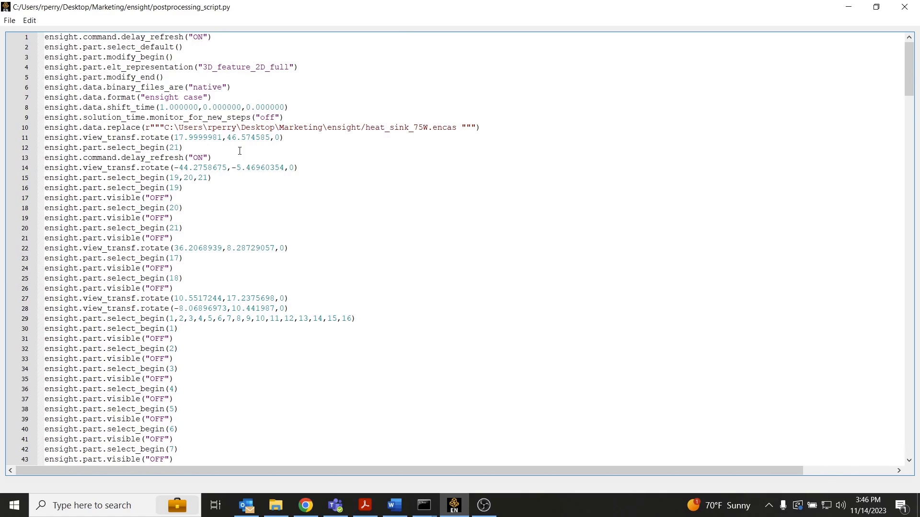
mouse_move(303, 385)
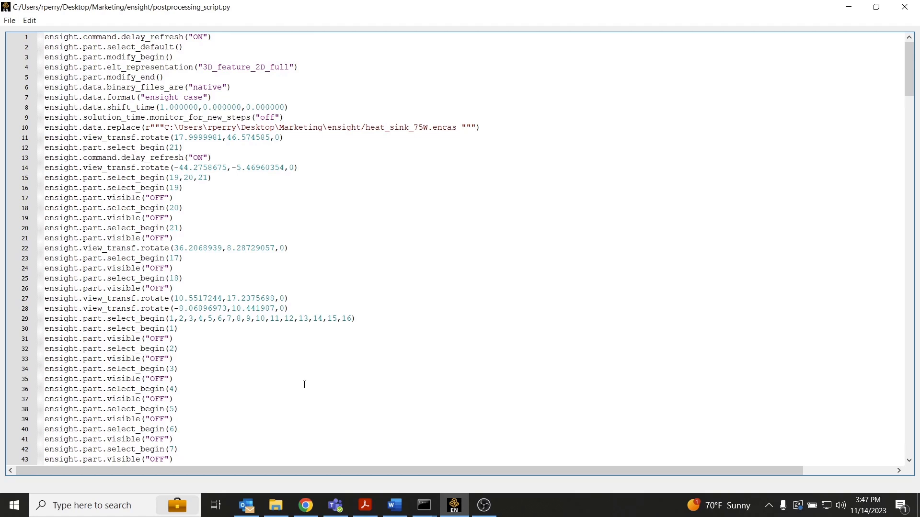
click(13, 505)
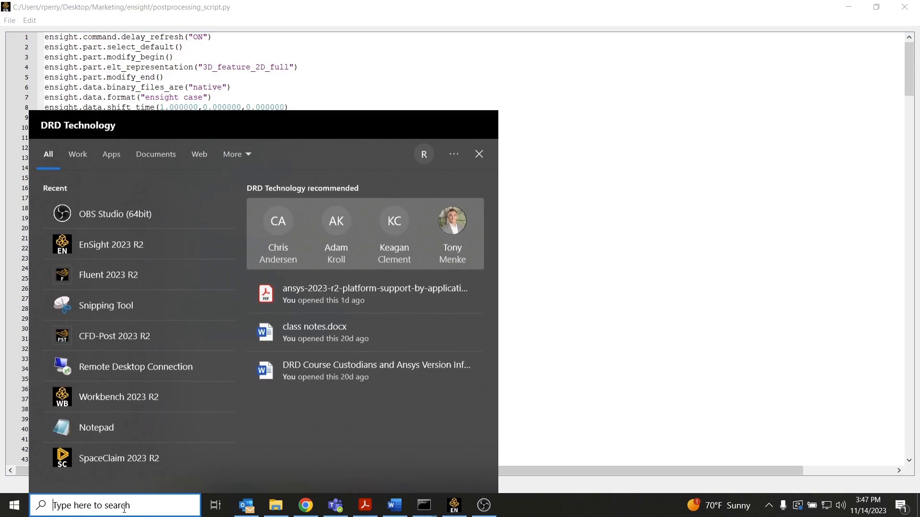
- Launch a fresh EnSight session, dismiss the Welcome dialog, and head to File > Command
click(111, 244)
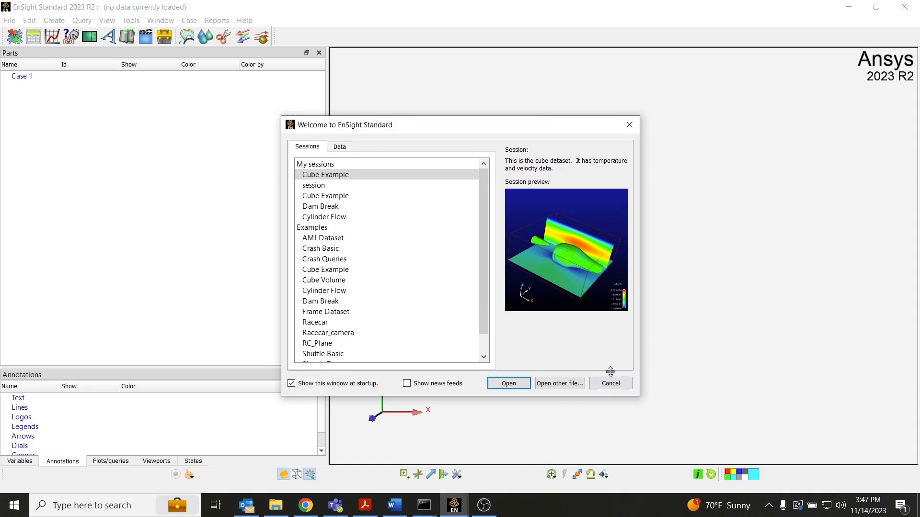
click(609, 383)
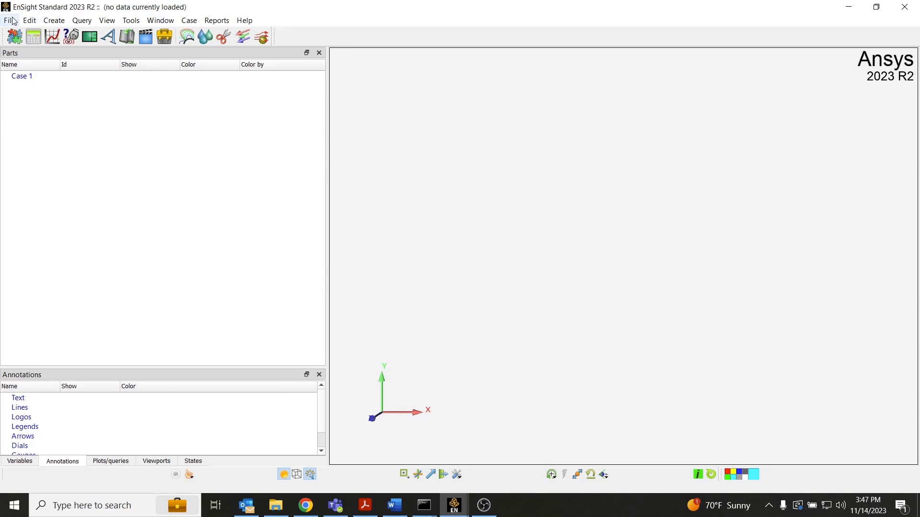
click(13, 36)
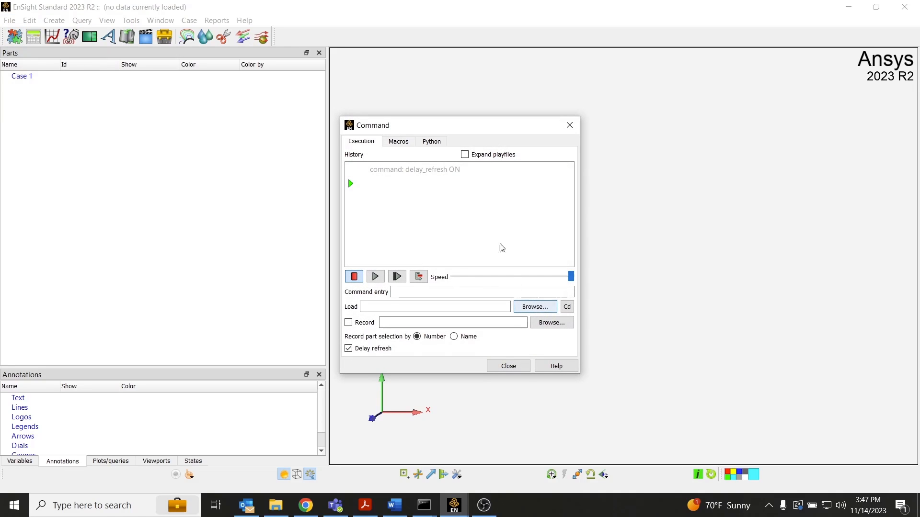
- Load postprocessing_script.py into the Python script editor of the new session
click(430, 140)
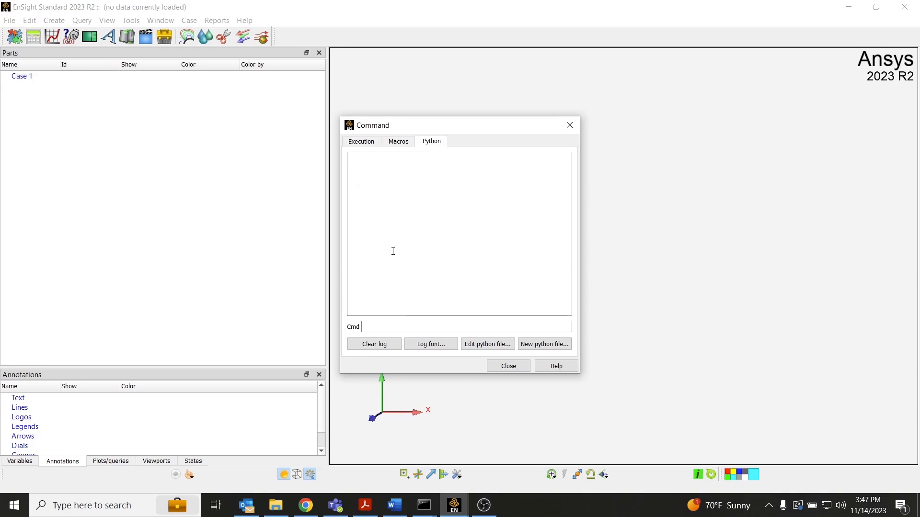
click(543, 344)
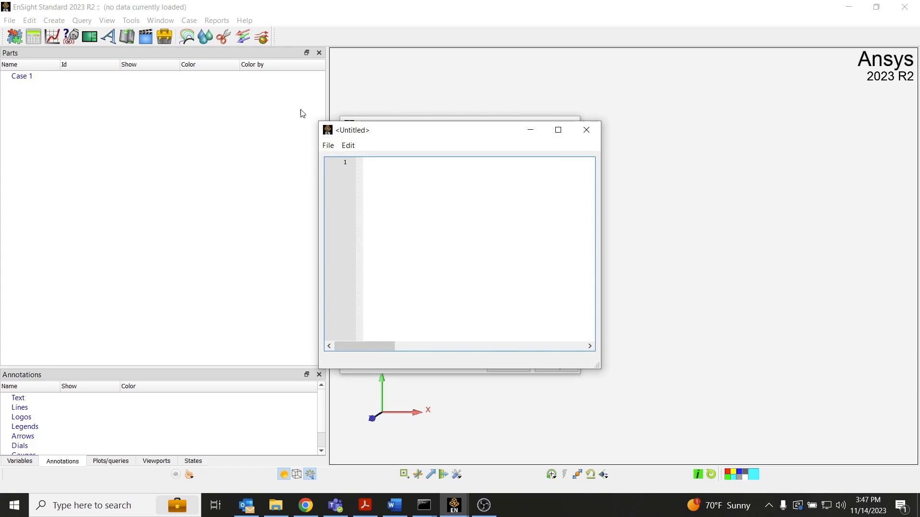
click(347, 145)
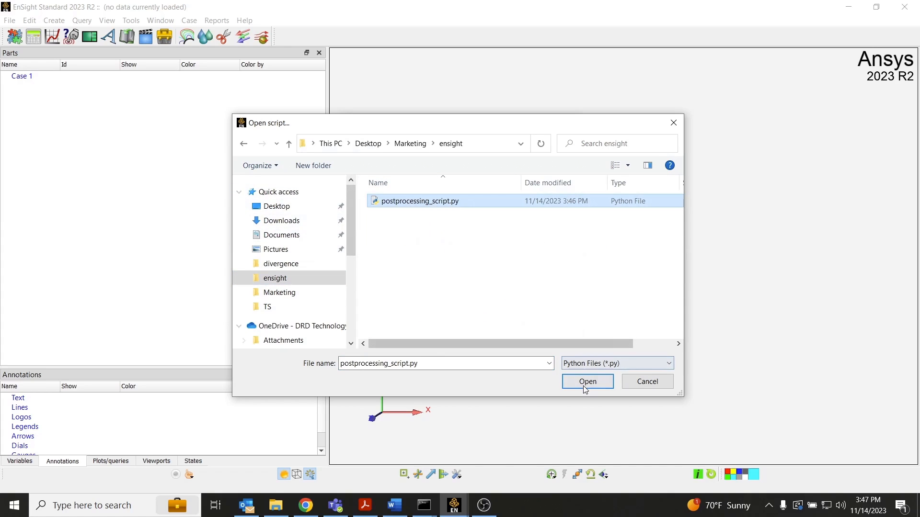
click(586, 382)
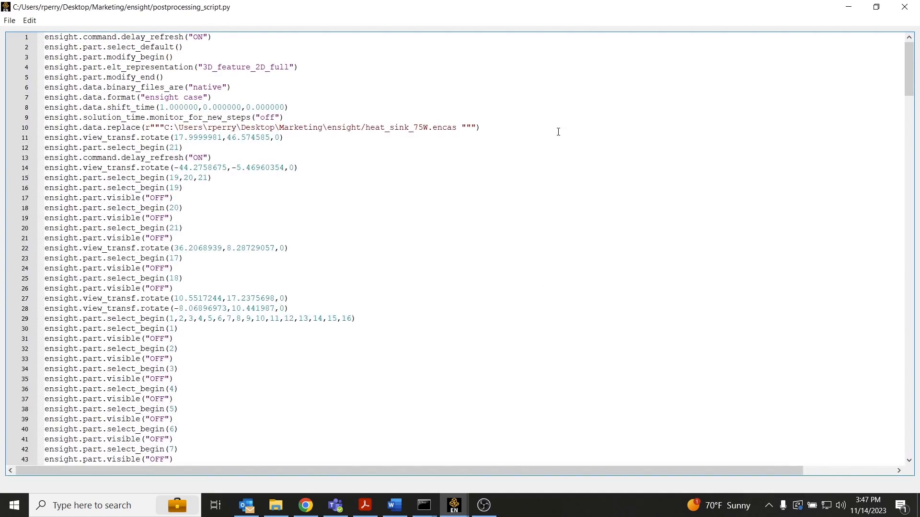
mouse_move(257, 96)
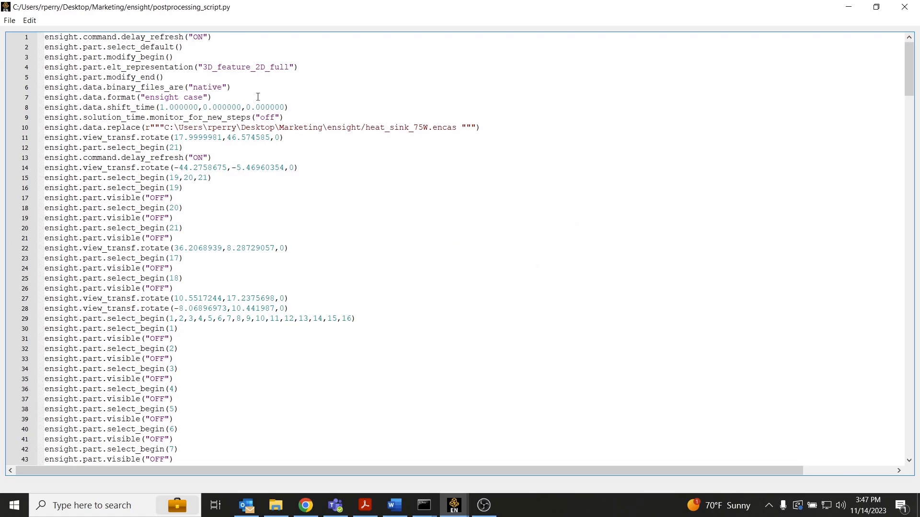
mouse_move(507, 140)
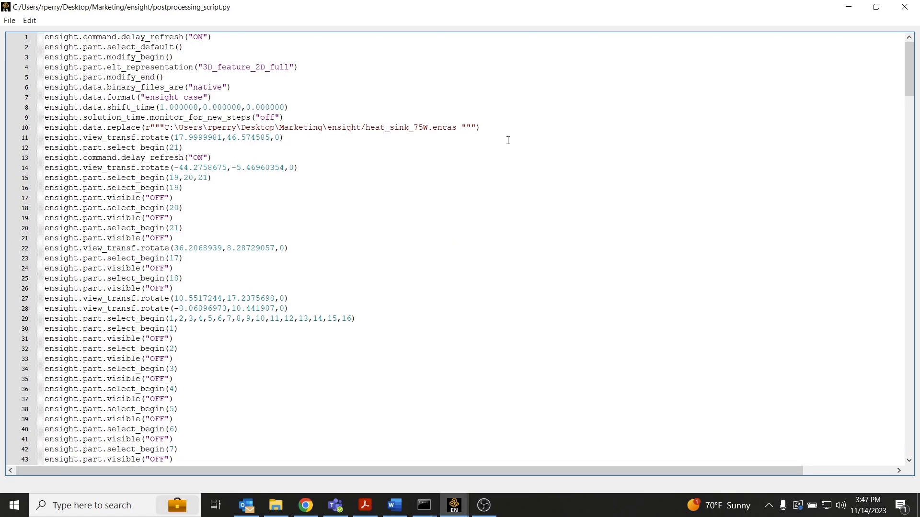
- Change the script's case to heat_sink_100W and its image files to scene_100W and temp_100W
text(100W)
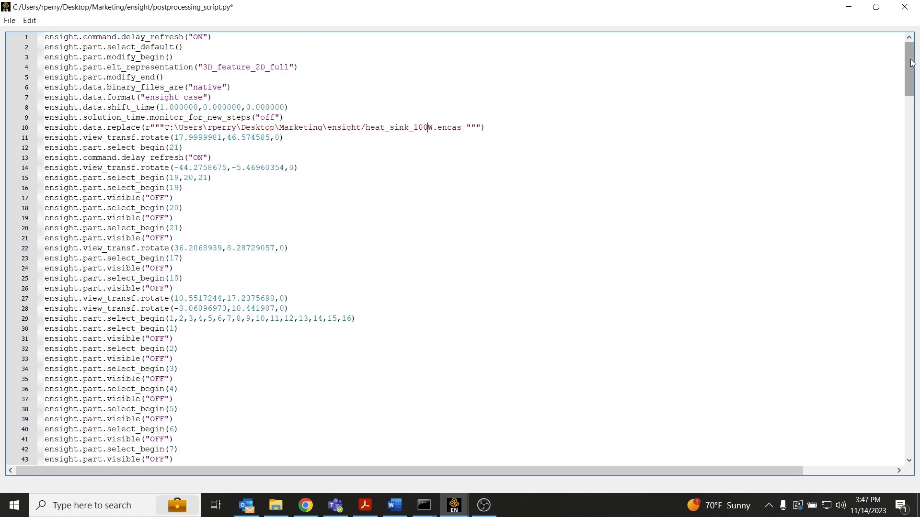
scroll(down, 3)
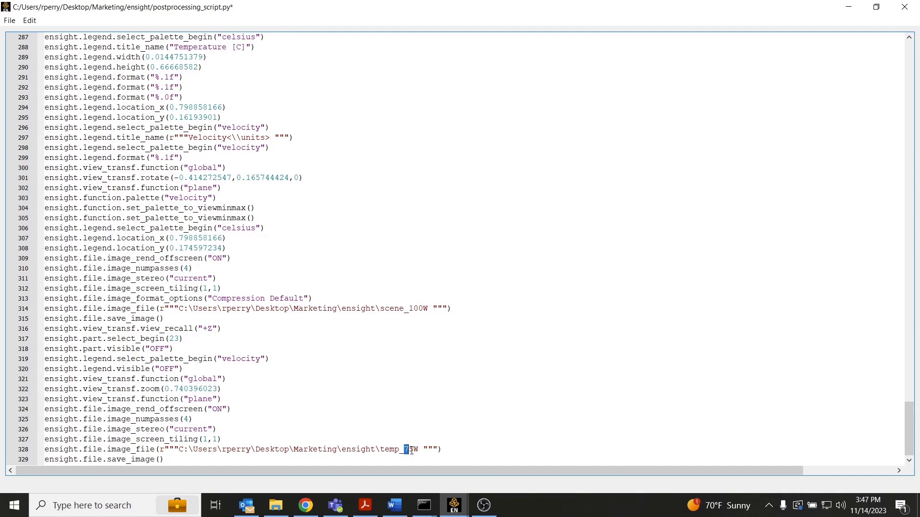
text(100)
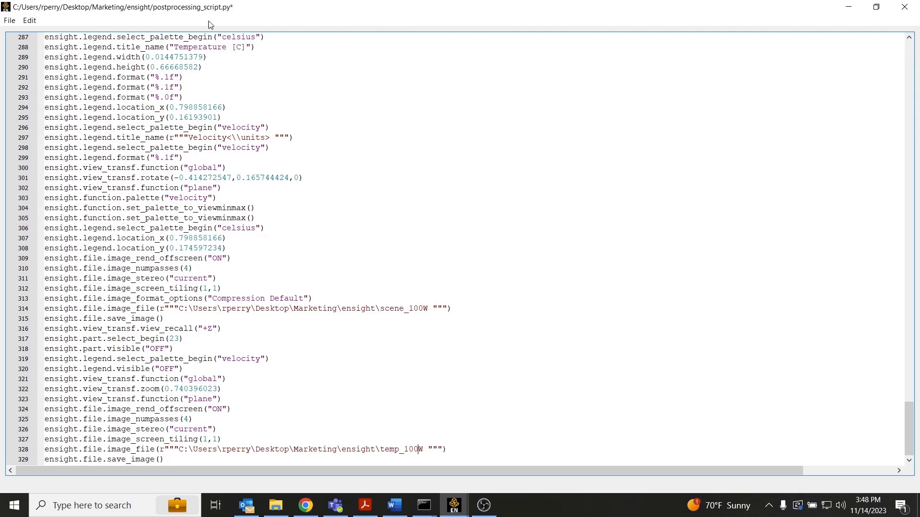
- Execute the modified postprocessing script via Run script, generating scene_100W.png and temp_100W.png
click(9, 20)
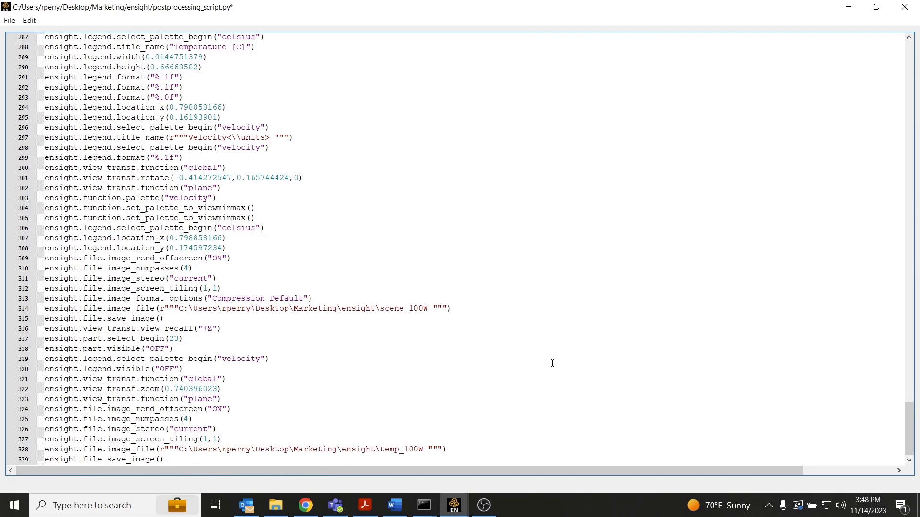
mouse_move(556, 366)
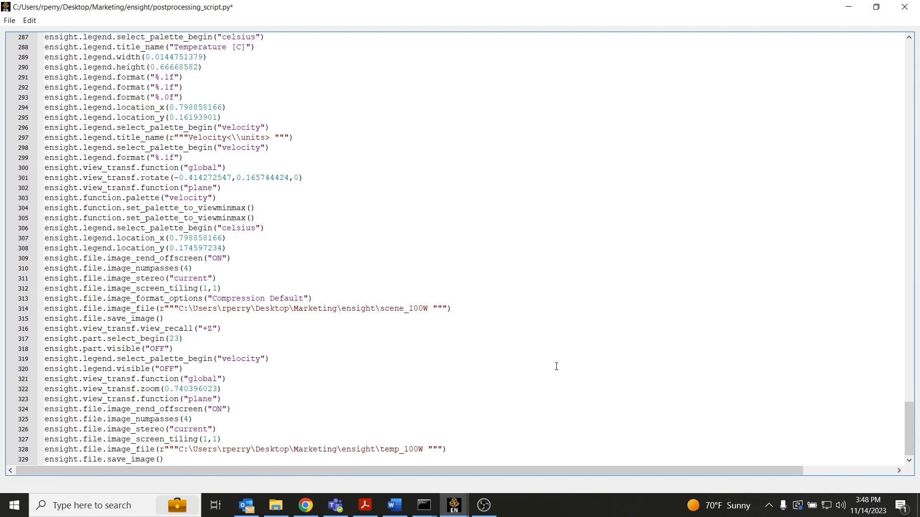
click(275, 505)
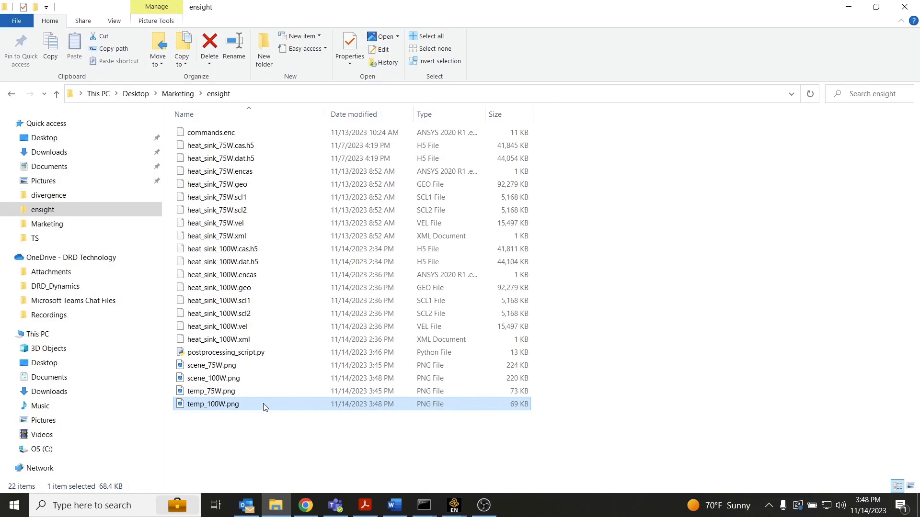
- View scene_100W.png from the ensight folder in Photos
click(212, 377)
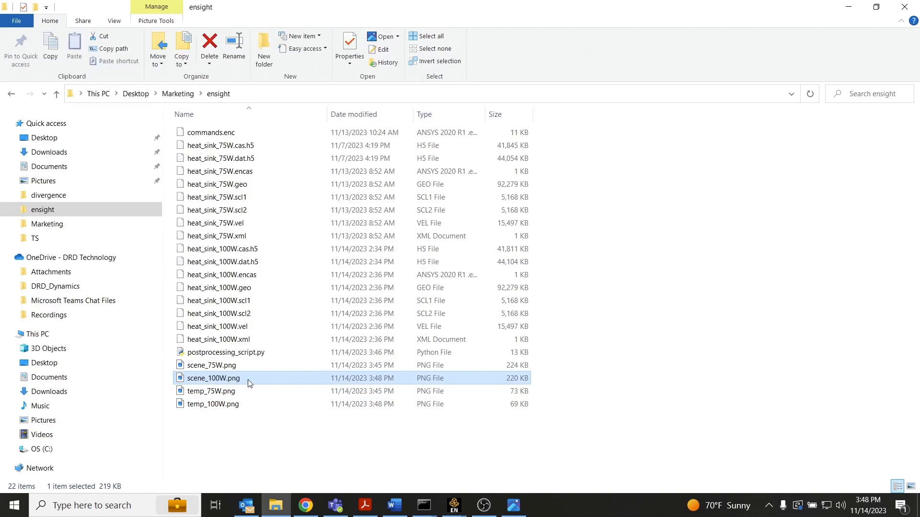
double_click(212, 378)
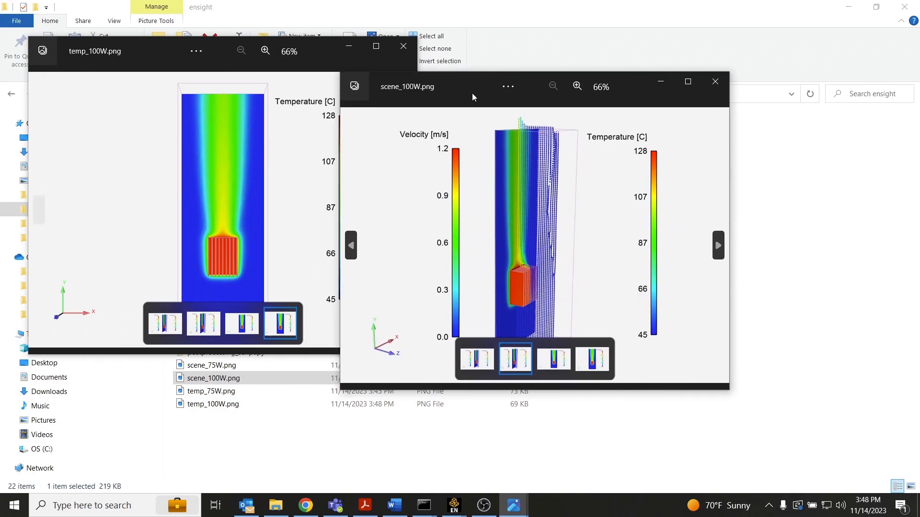